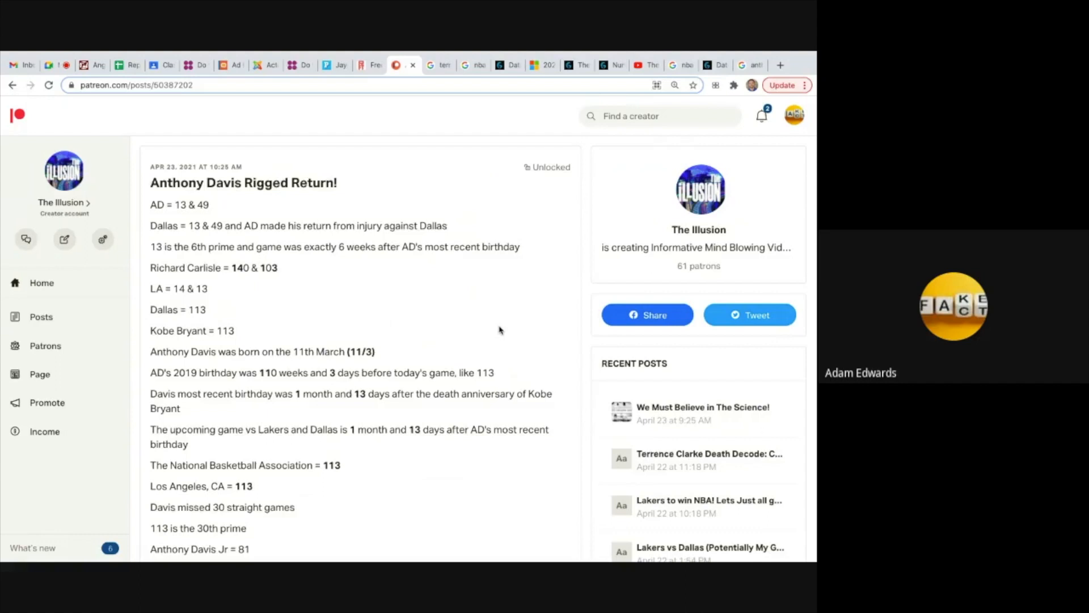
pyautogui.scroll(-3)
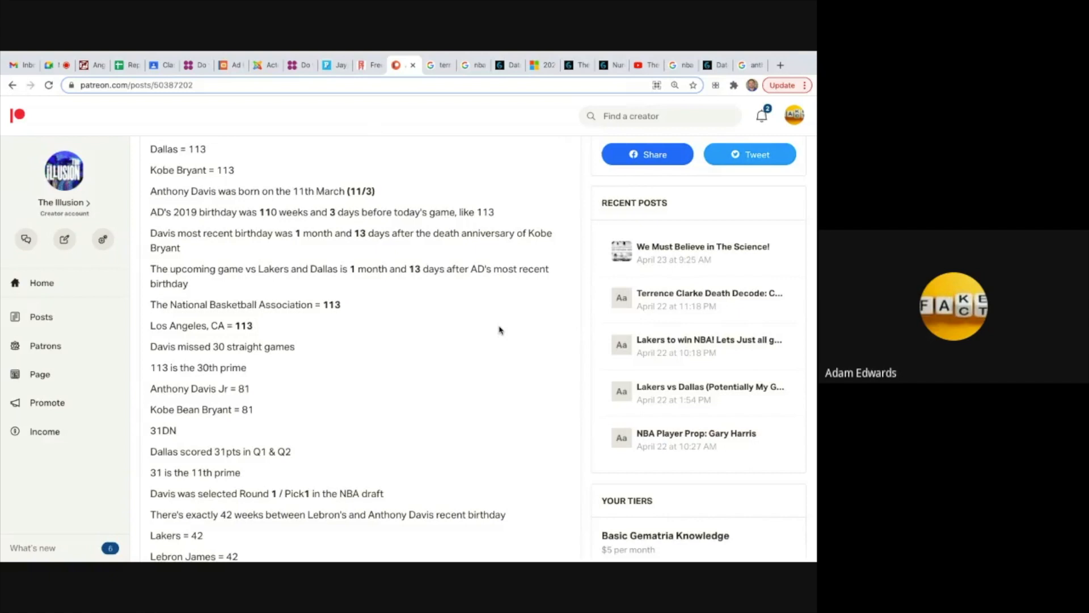
pyautogui.scroll(-3)
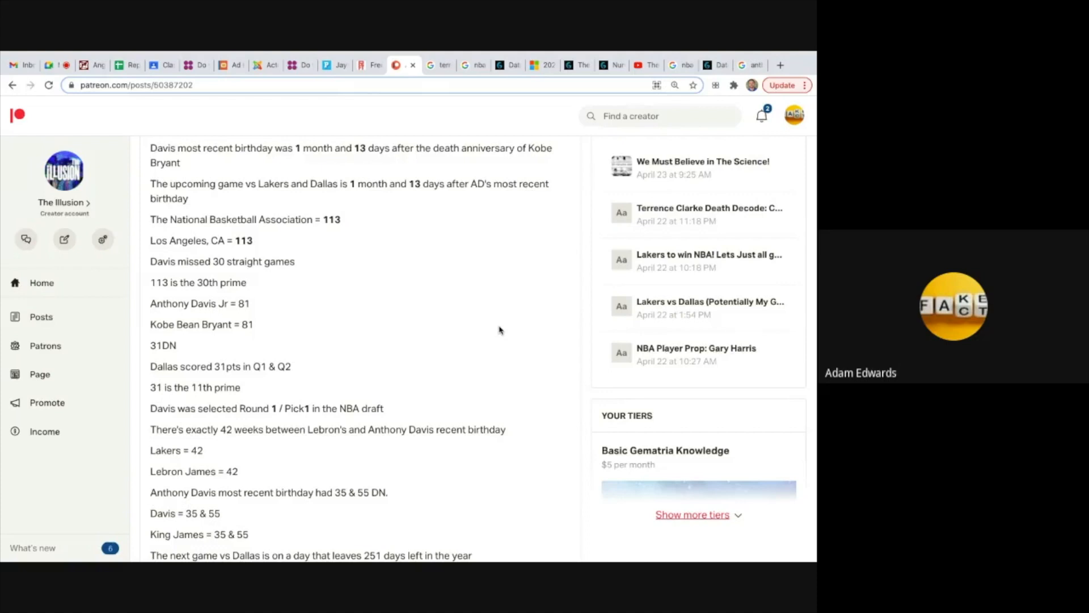
pyautogui.scroll(-3)
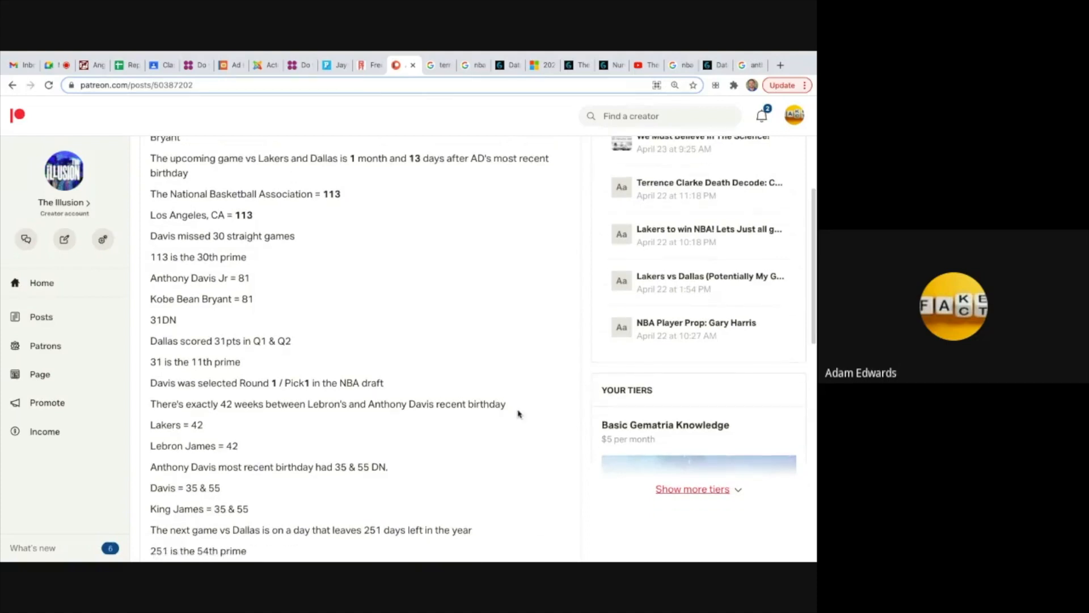
pyautogui.scroll(-3)
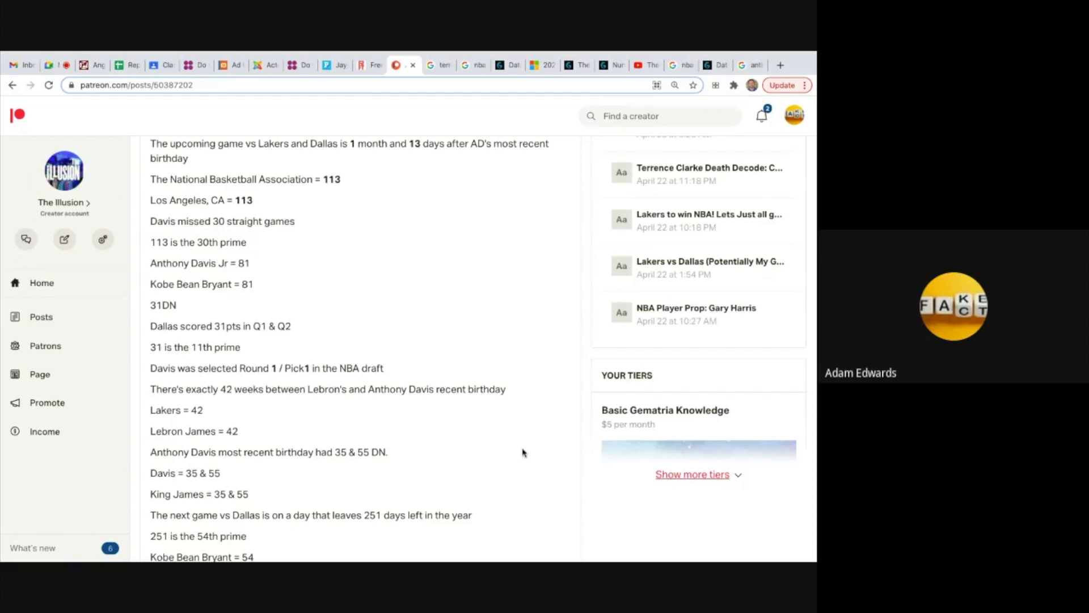
pyautogui.scroll(-3)
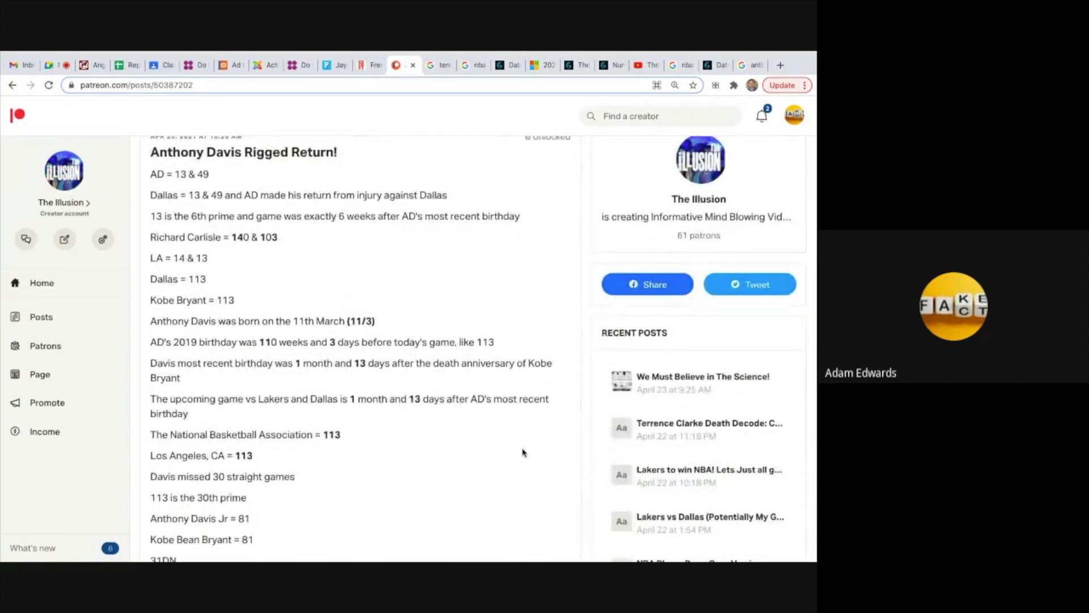
pyautogui.scroll(-3)
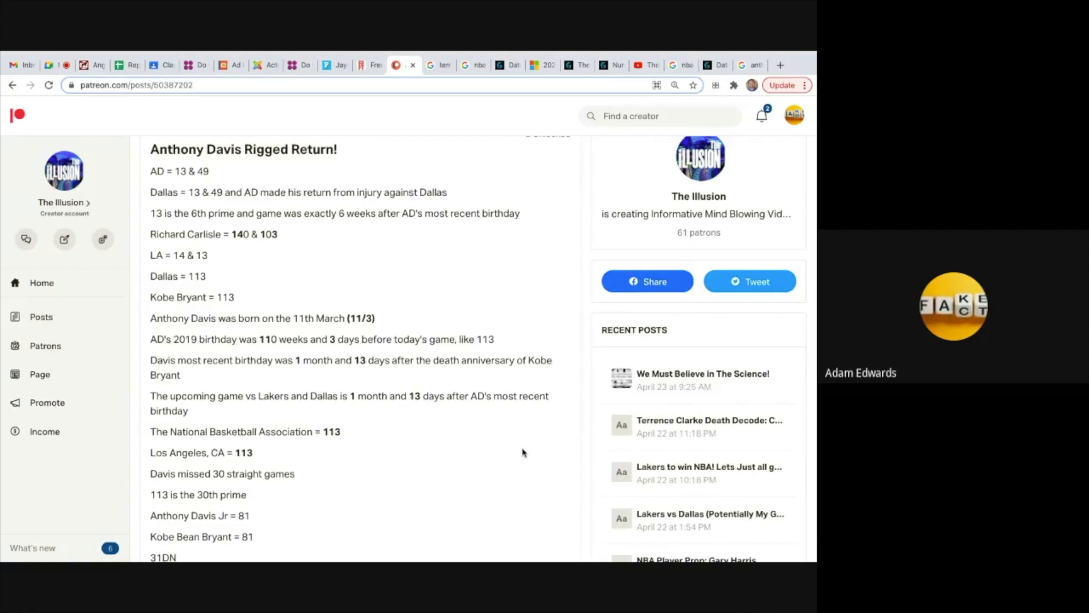
pyautogui.scroll(-3)
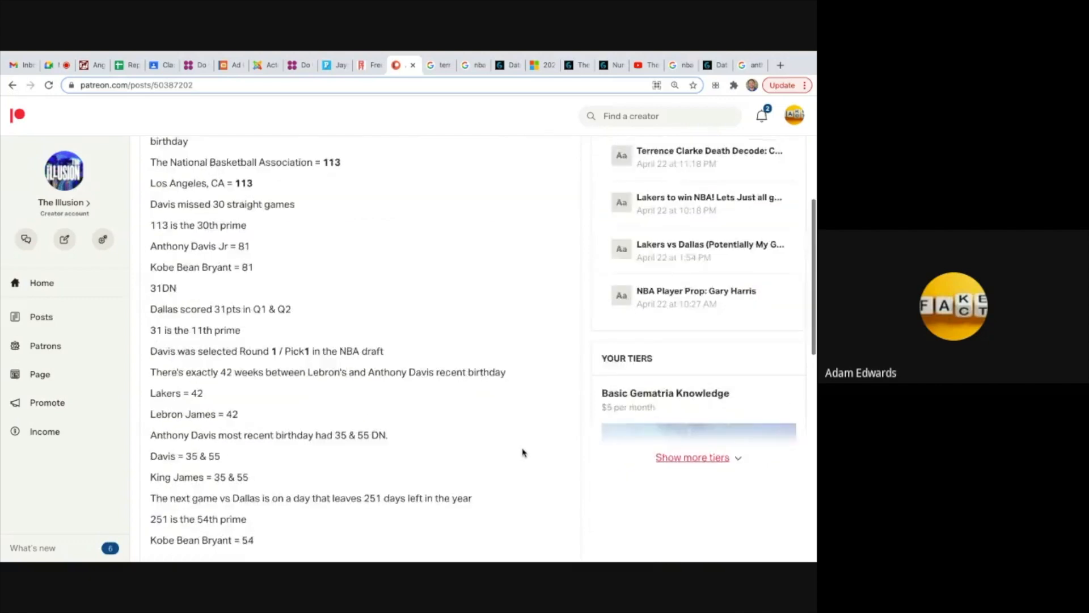
pyautogui.scroll(-3)
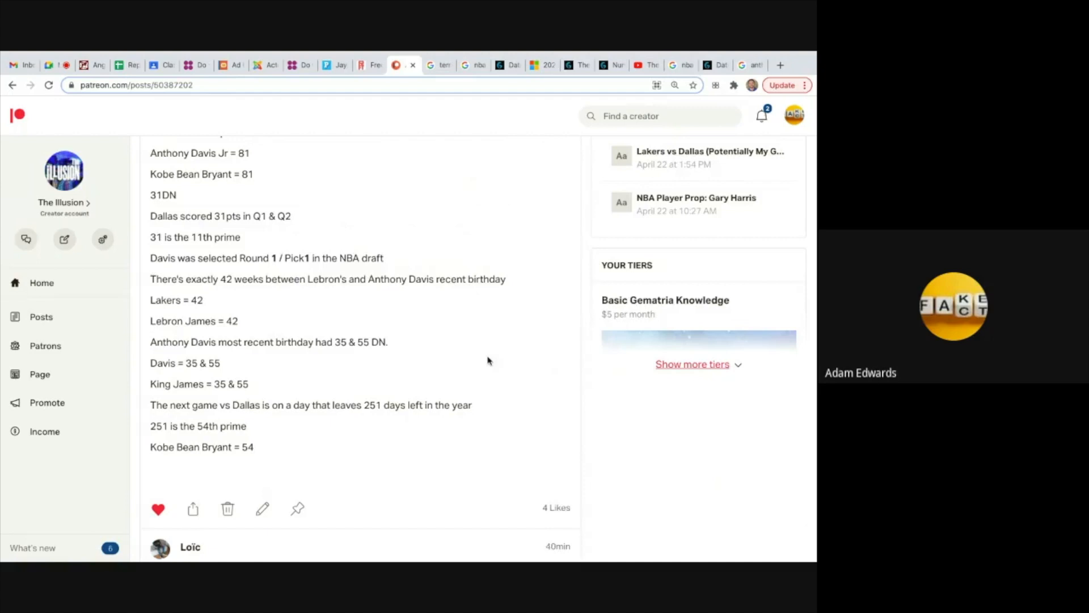
pyautogui.moveTo(230, 292)
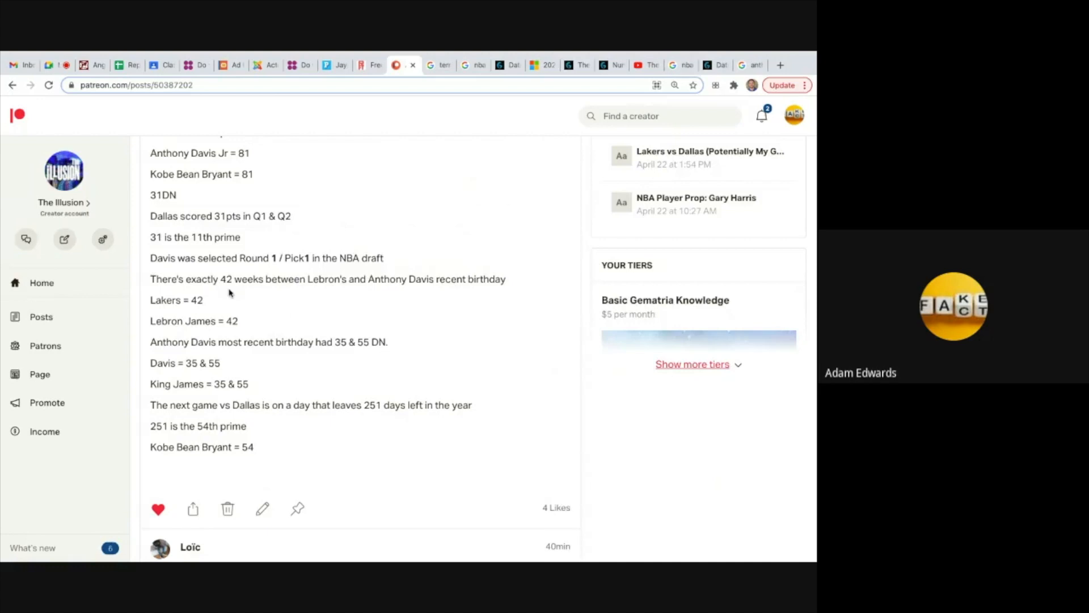
pyautogui.moveTo(476, 303)
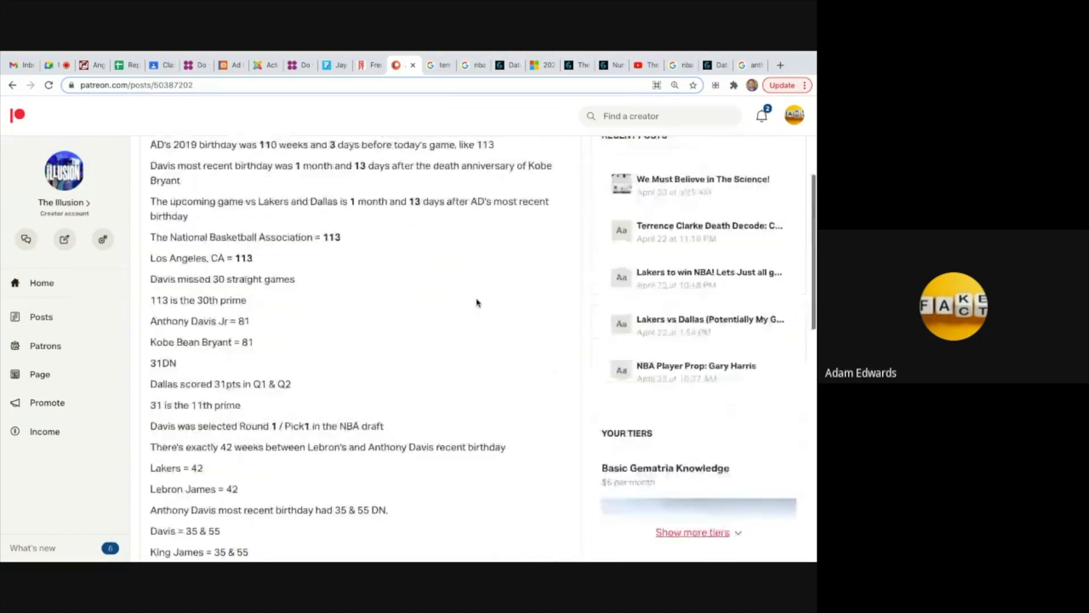
pyautogui.scroll(3)
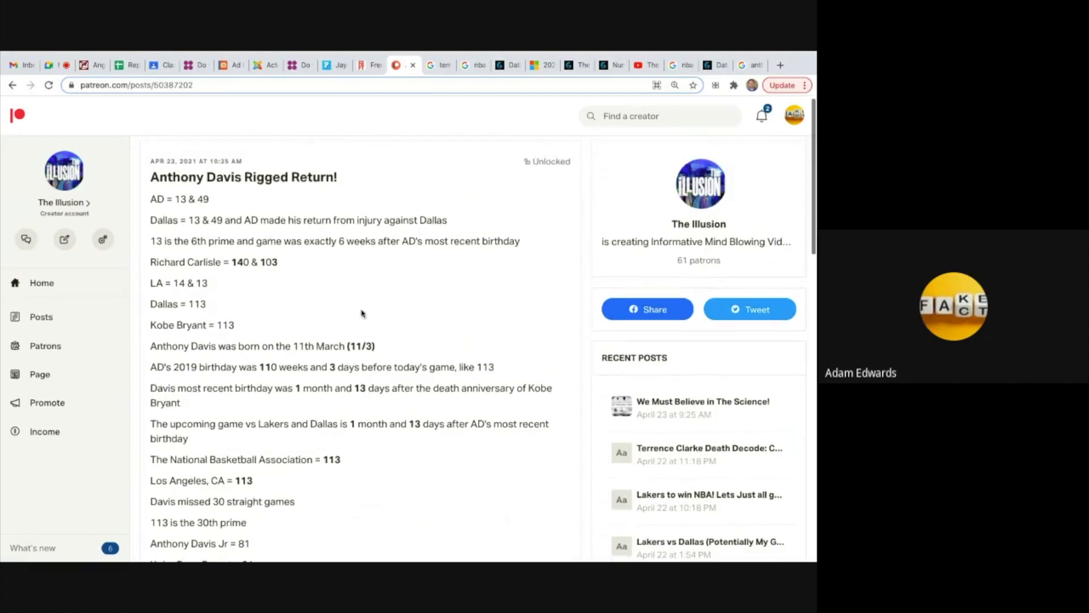
pyautogui.moveTo(313, 240)
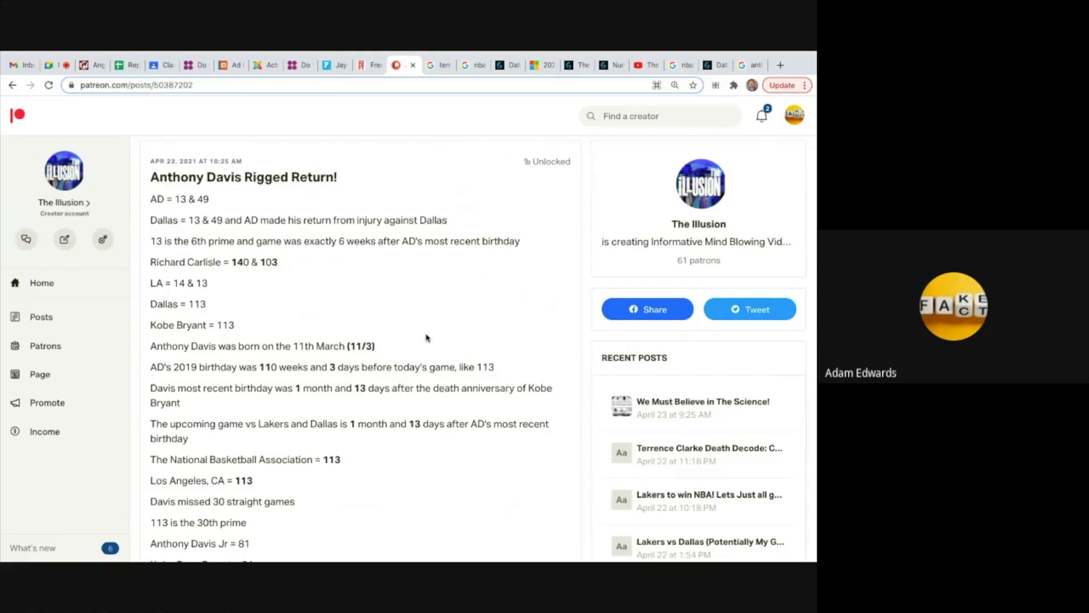
pyautogui.scroll(-3)
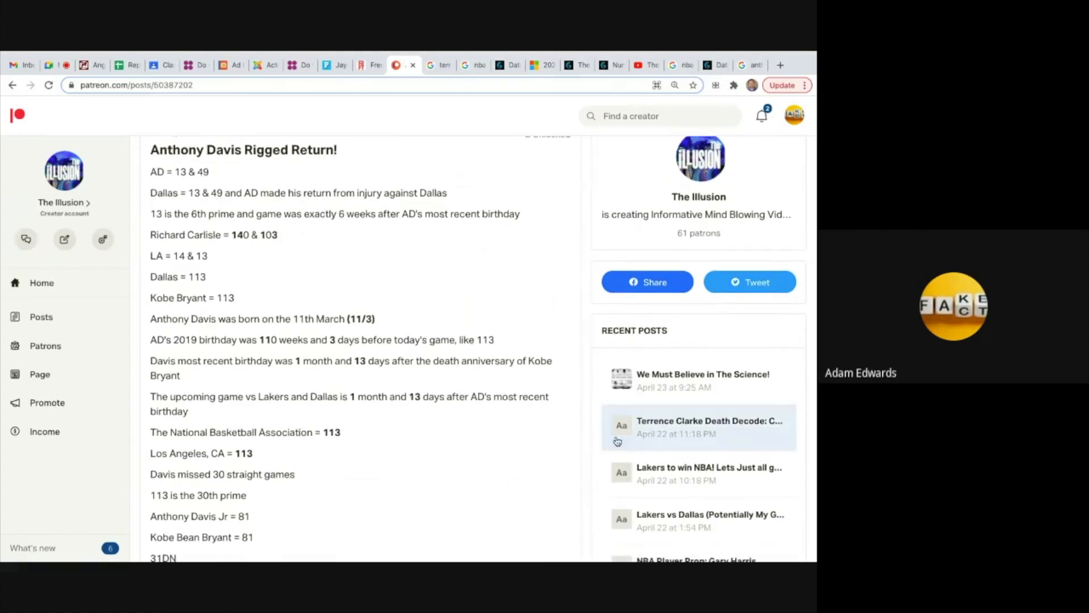
pyautogui.moveTo(500, 456)
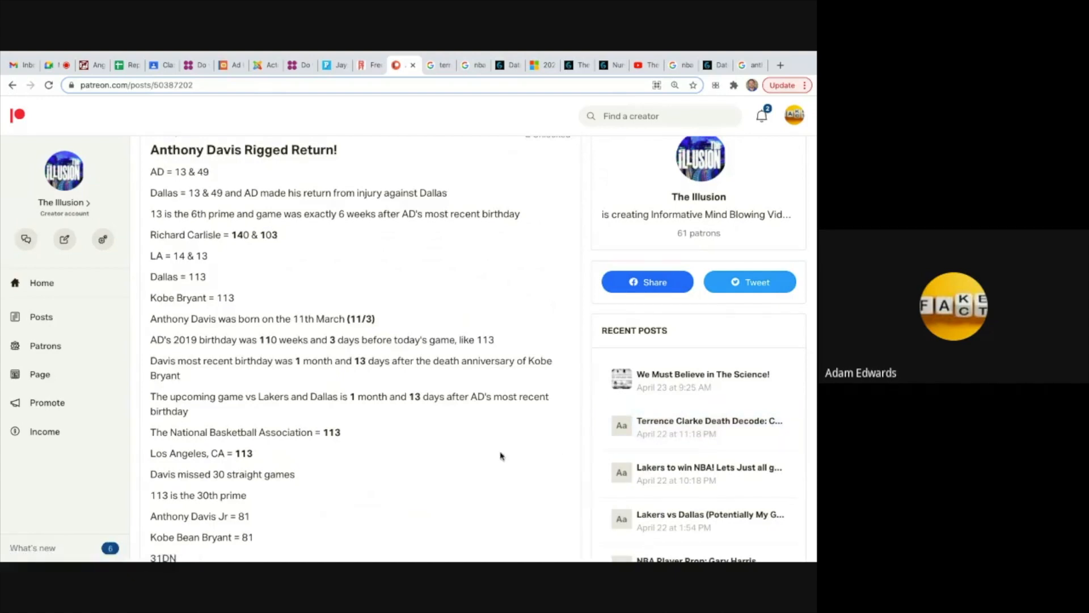